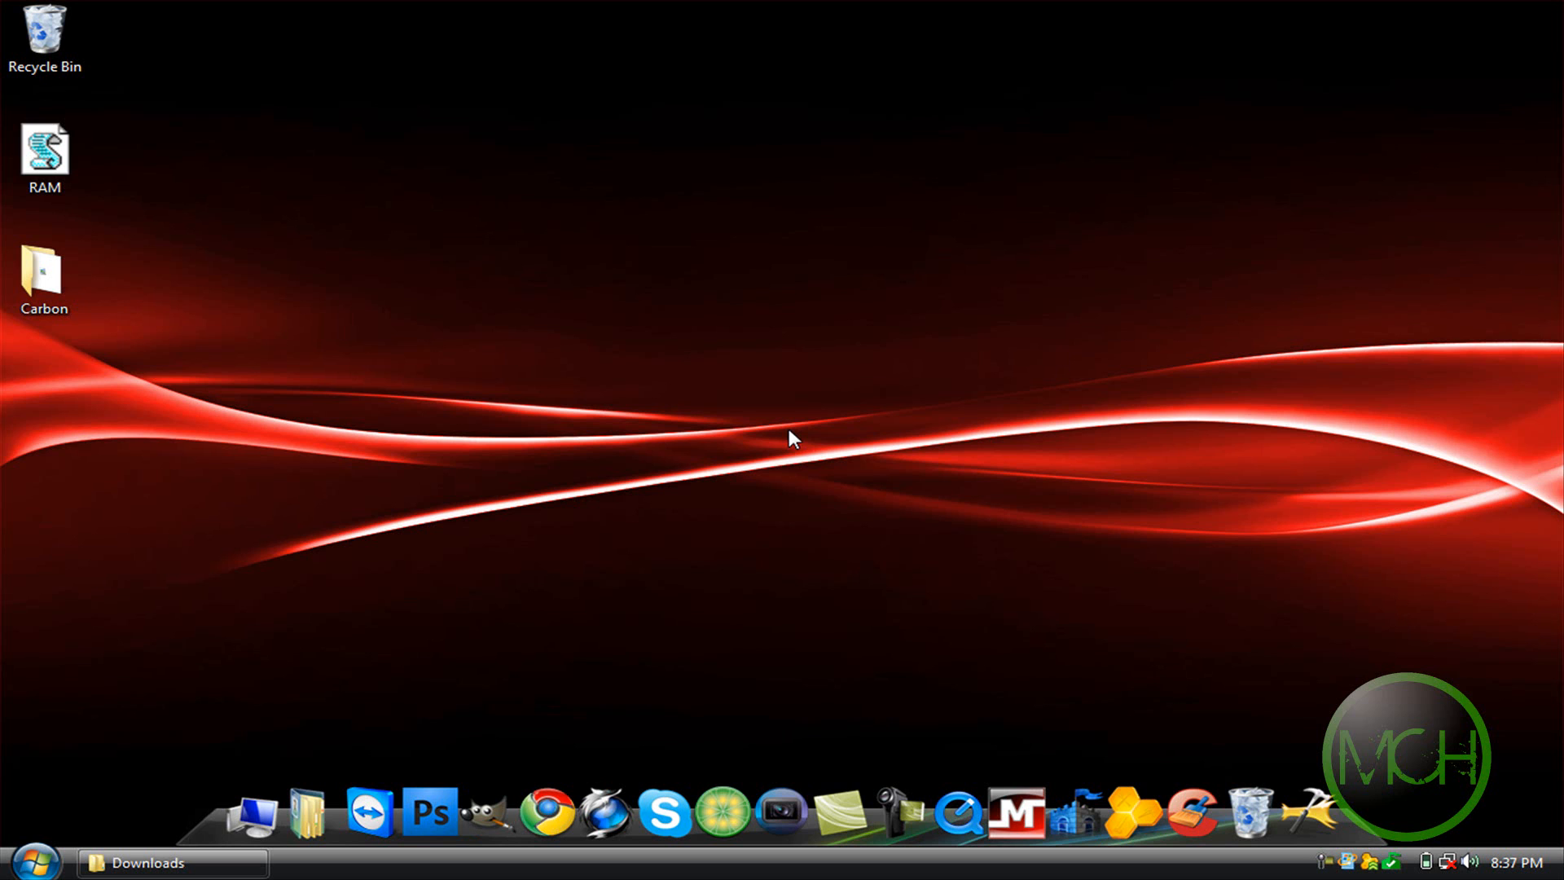
mouse_move(973, 590)
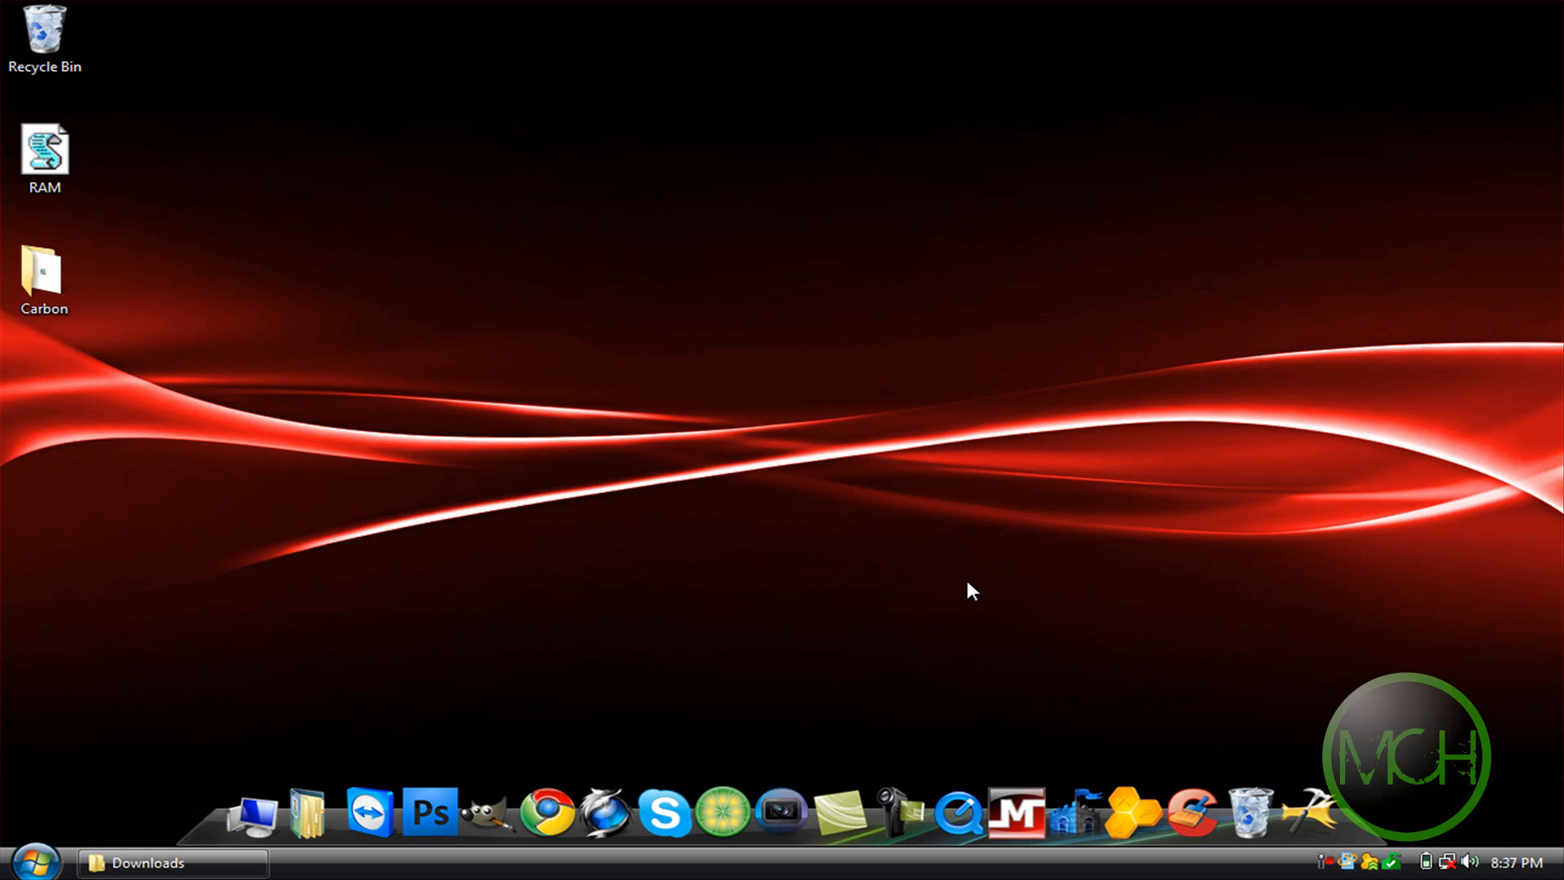
mouse_move(1077, 678)
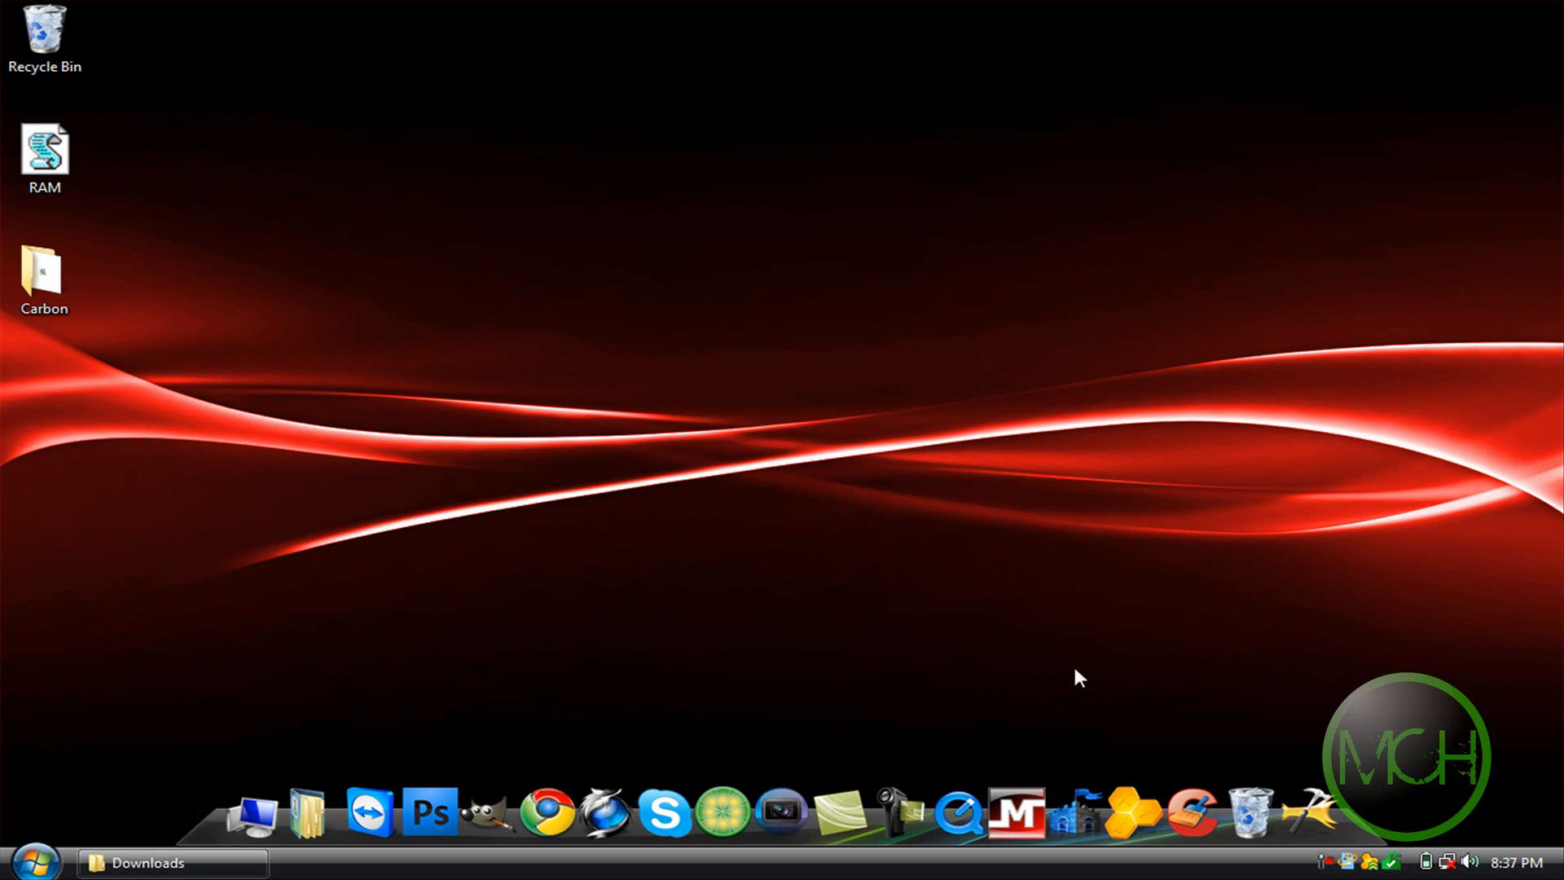
mouse_move(1126, 808)
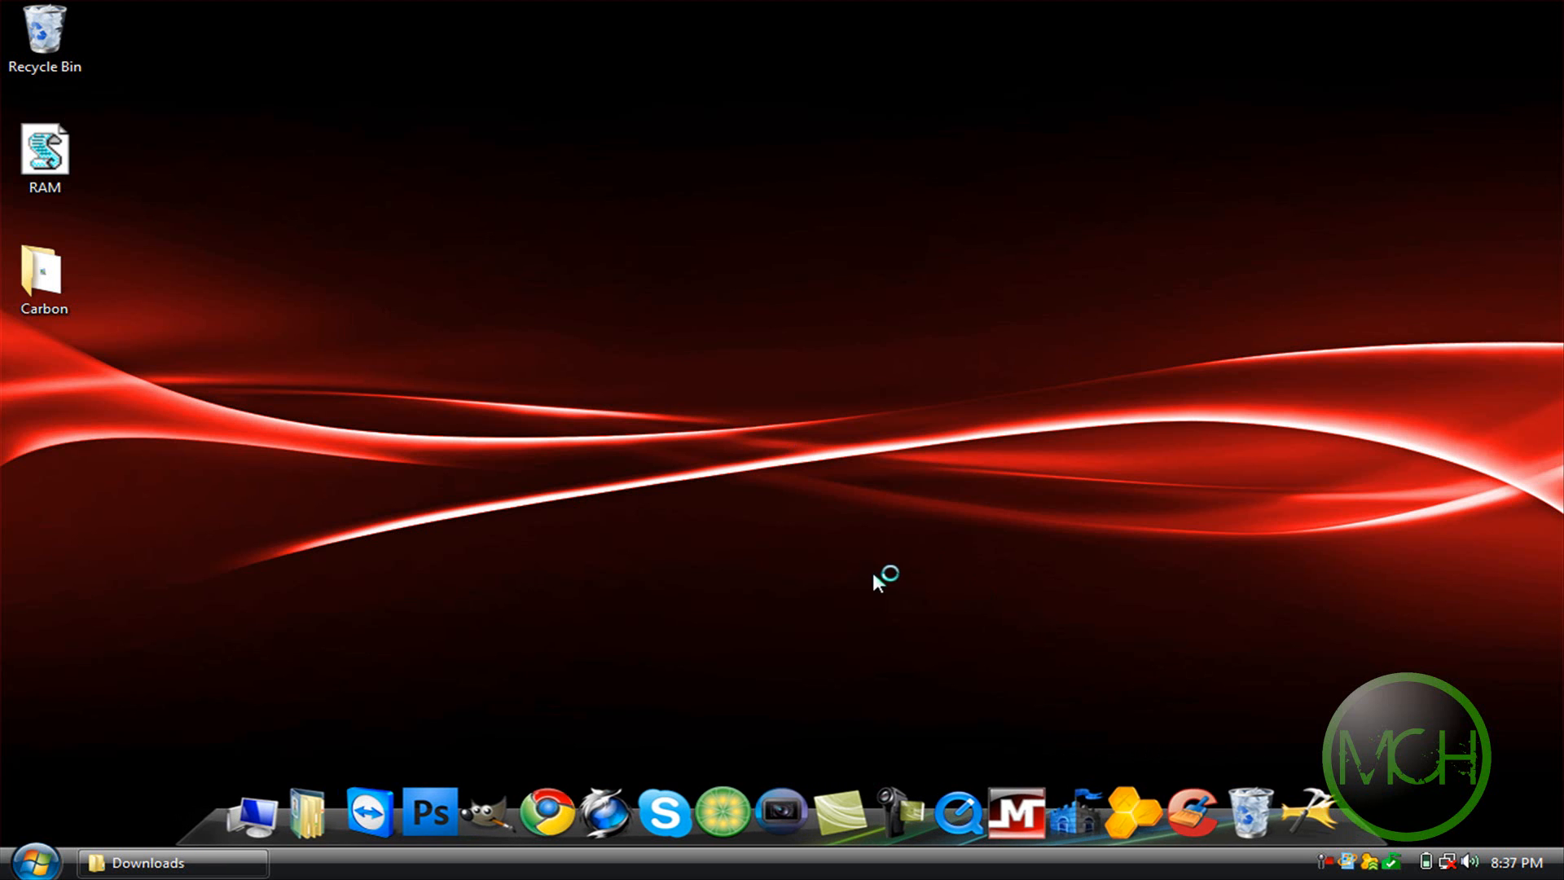
mouse_move(877, 583)
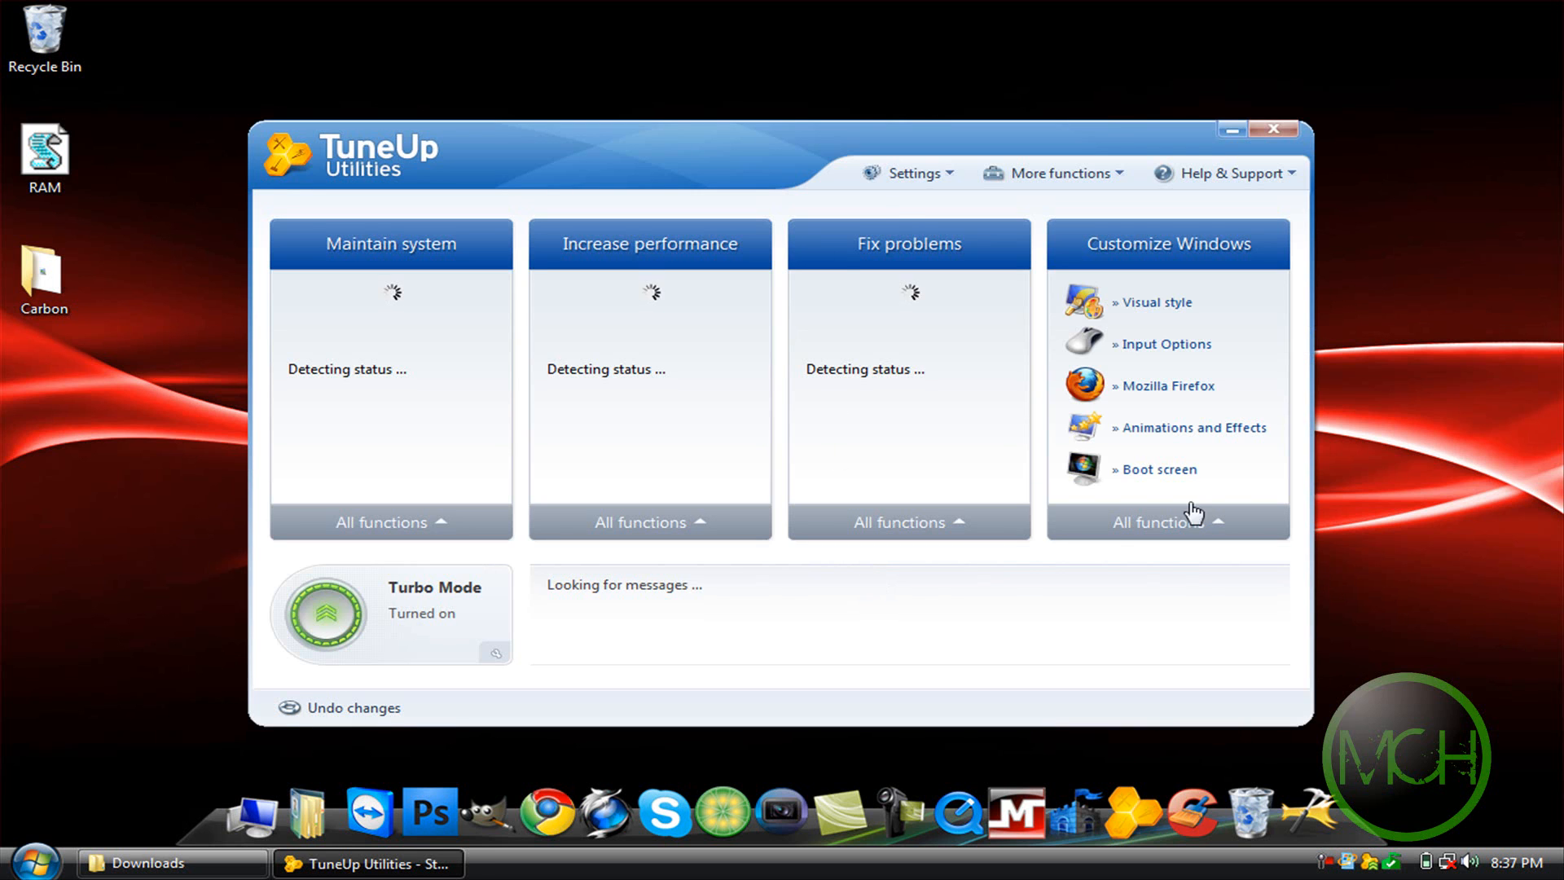
mouse_move(1291, 346)
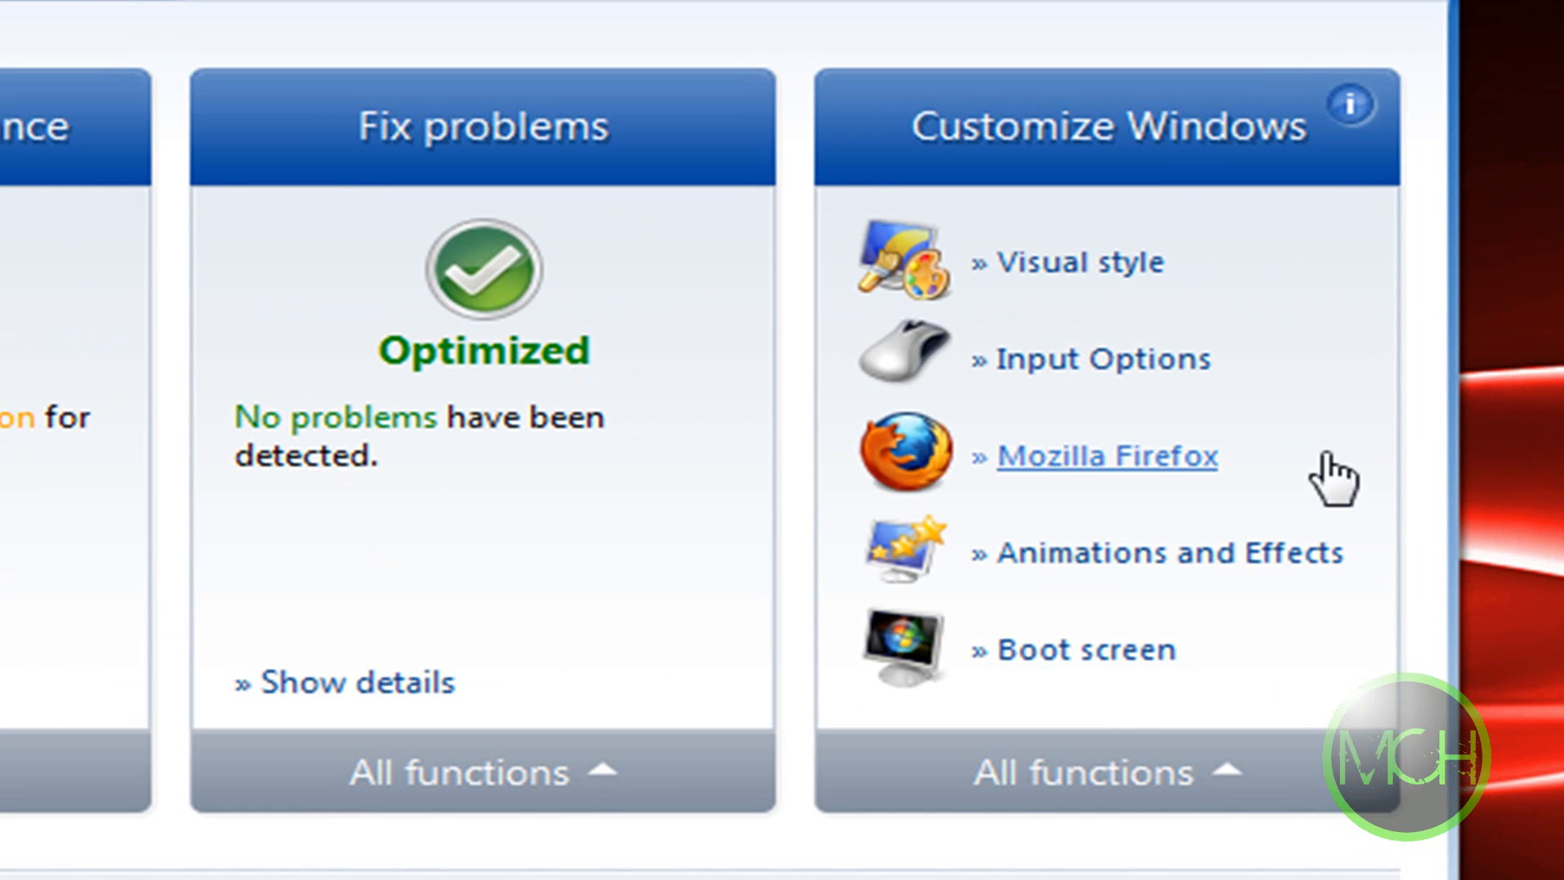
mouse_move(1207, 295)
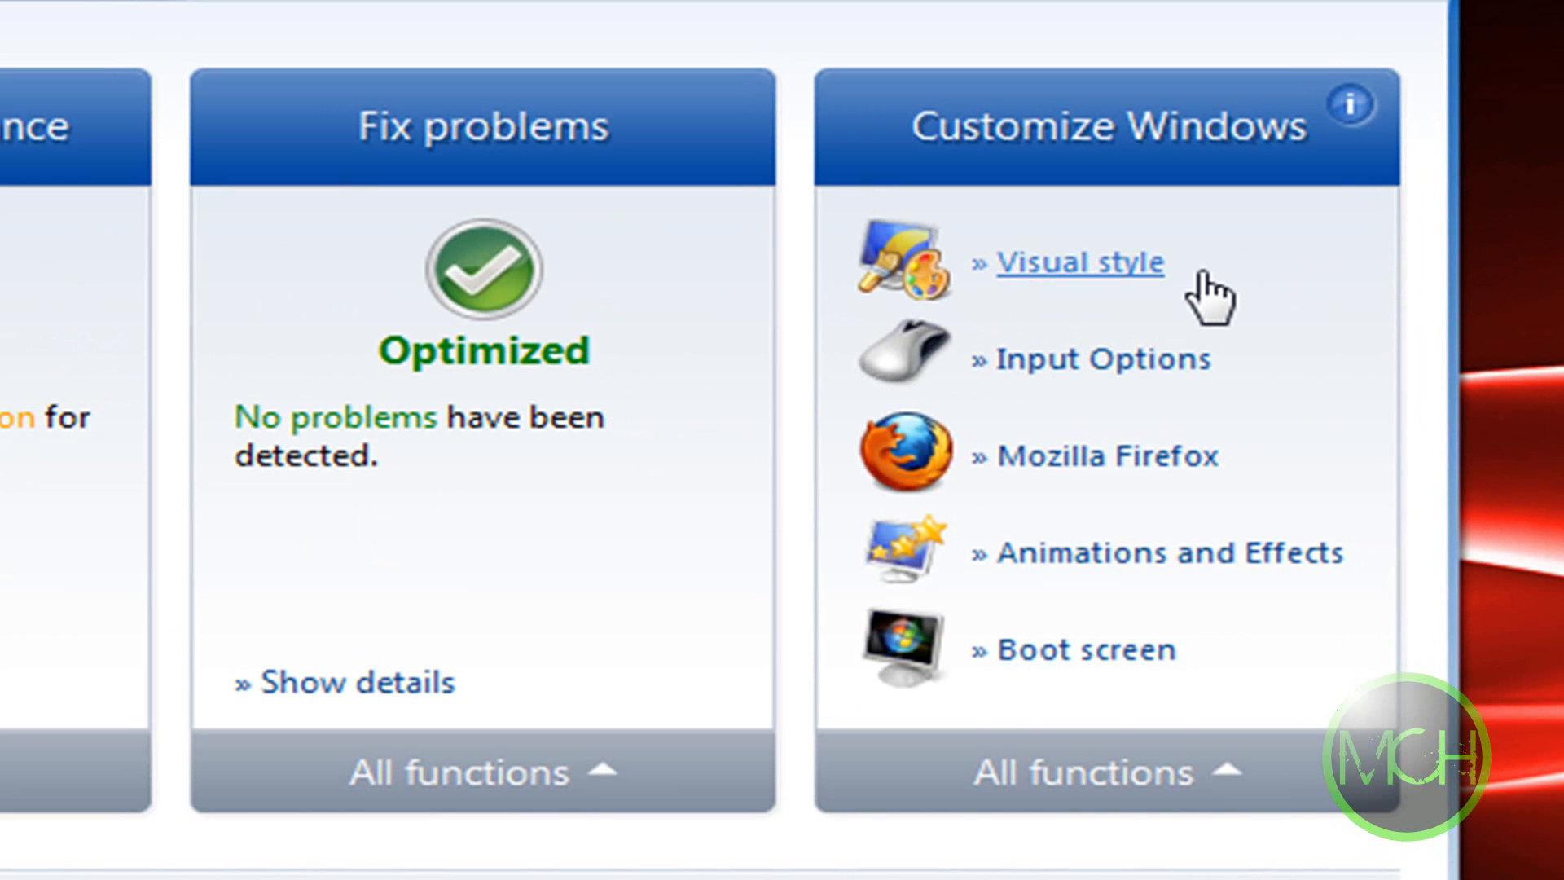
mouse_move(1147, 279)
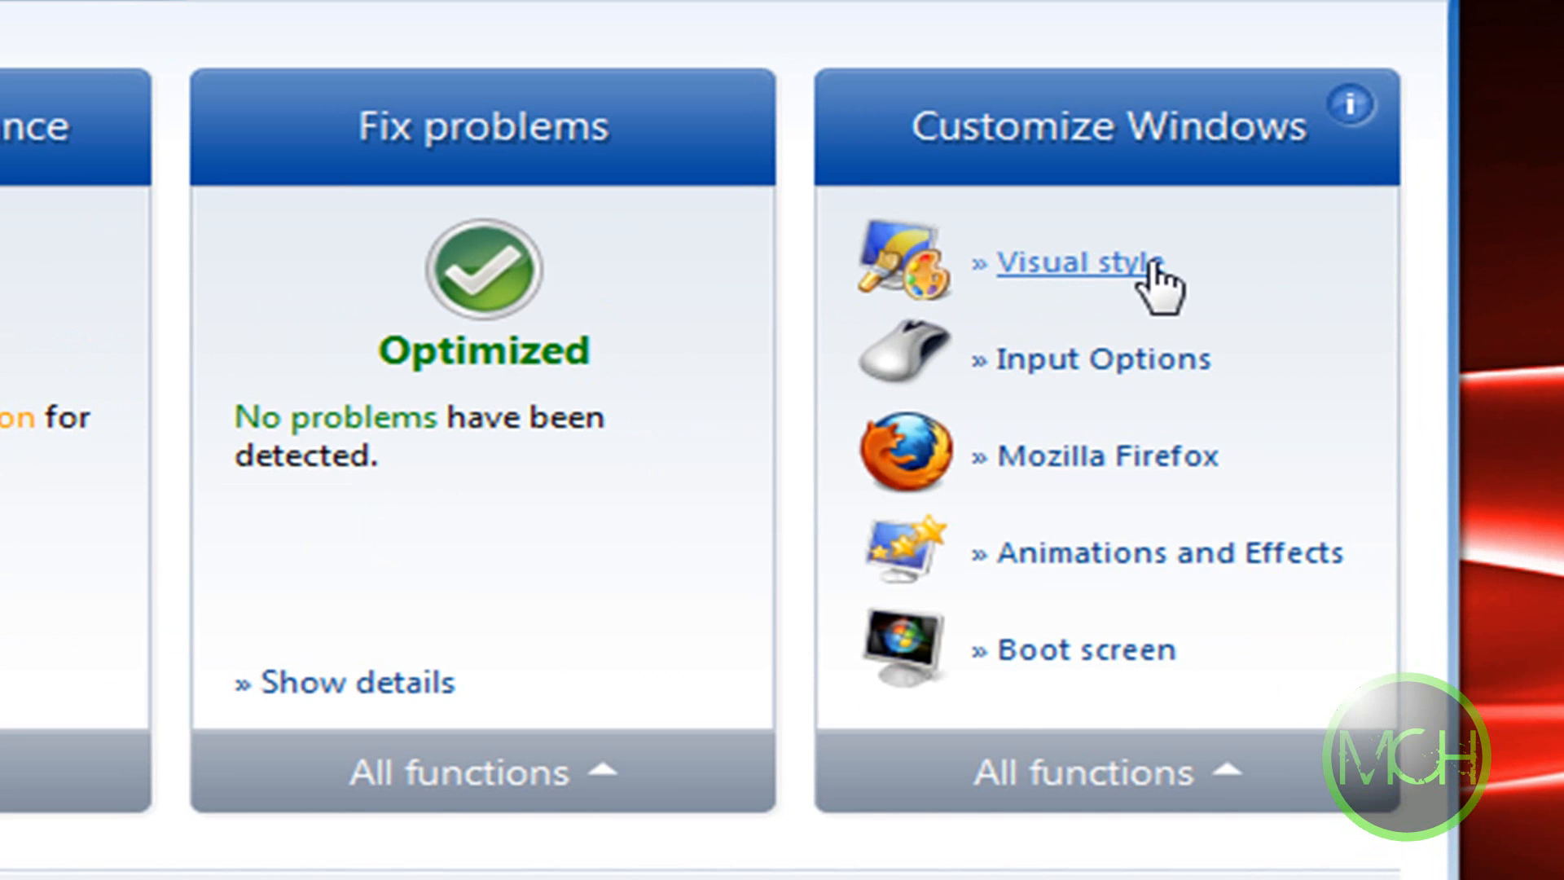
Go to the Visual style page under Customize Windows, listing 11 styles with Aero active
click(1072, 263)
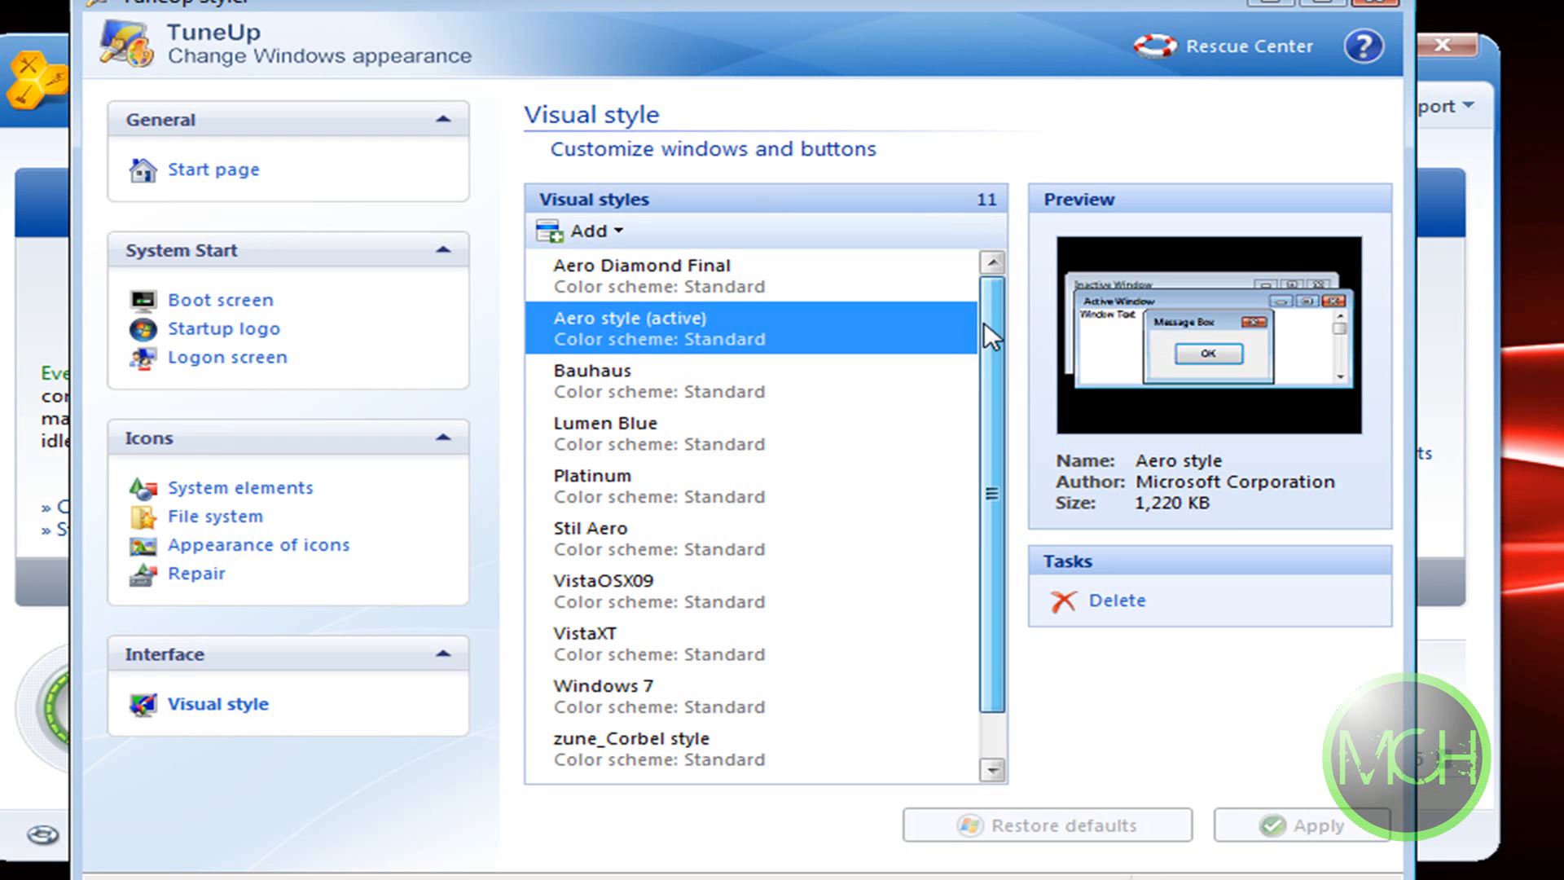
mouse_move(681, 657)
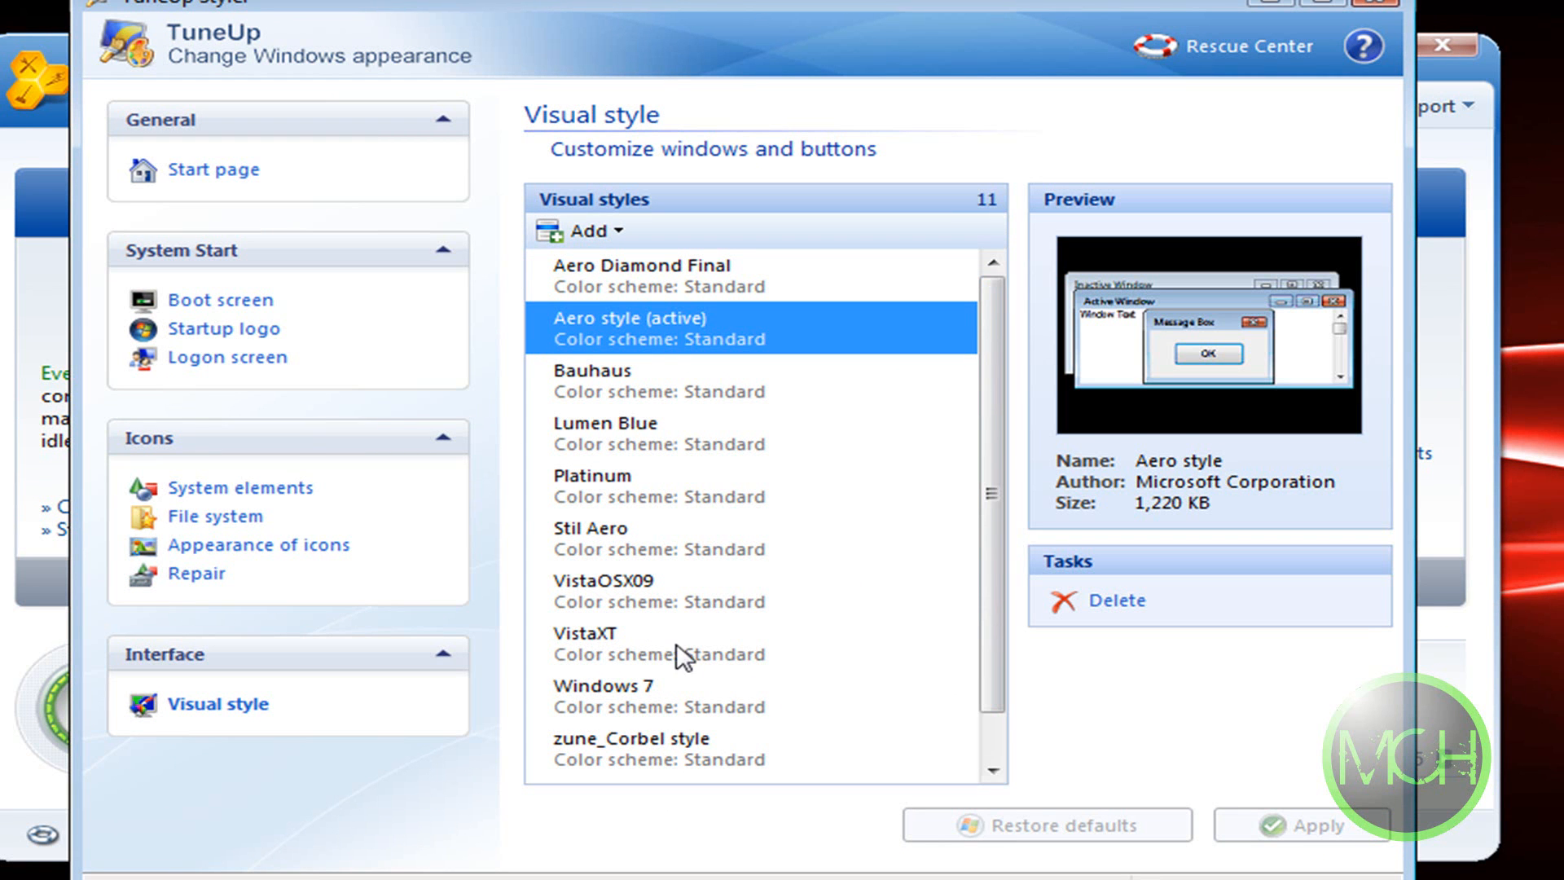
mouse_move(855, 712)
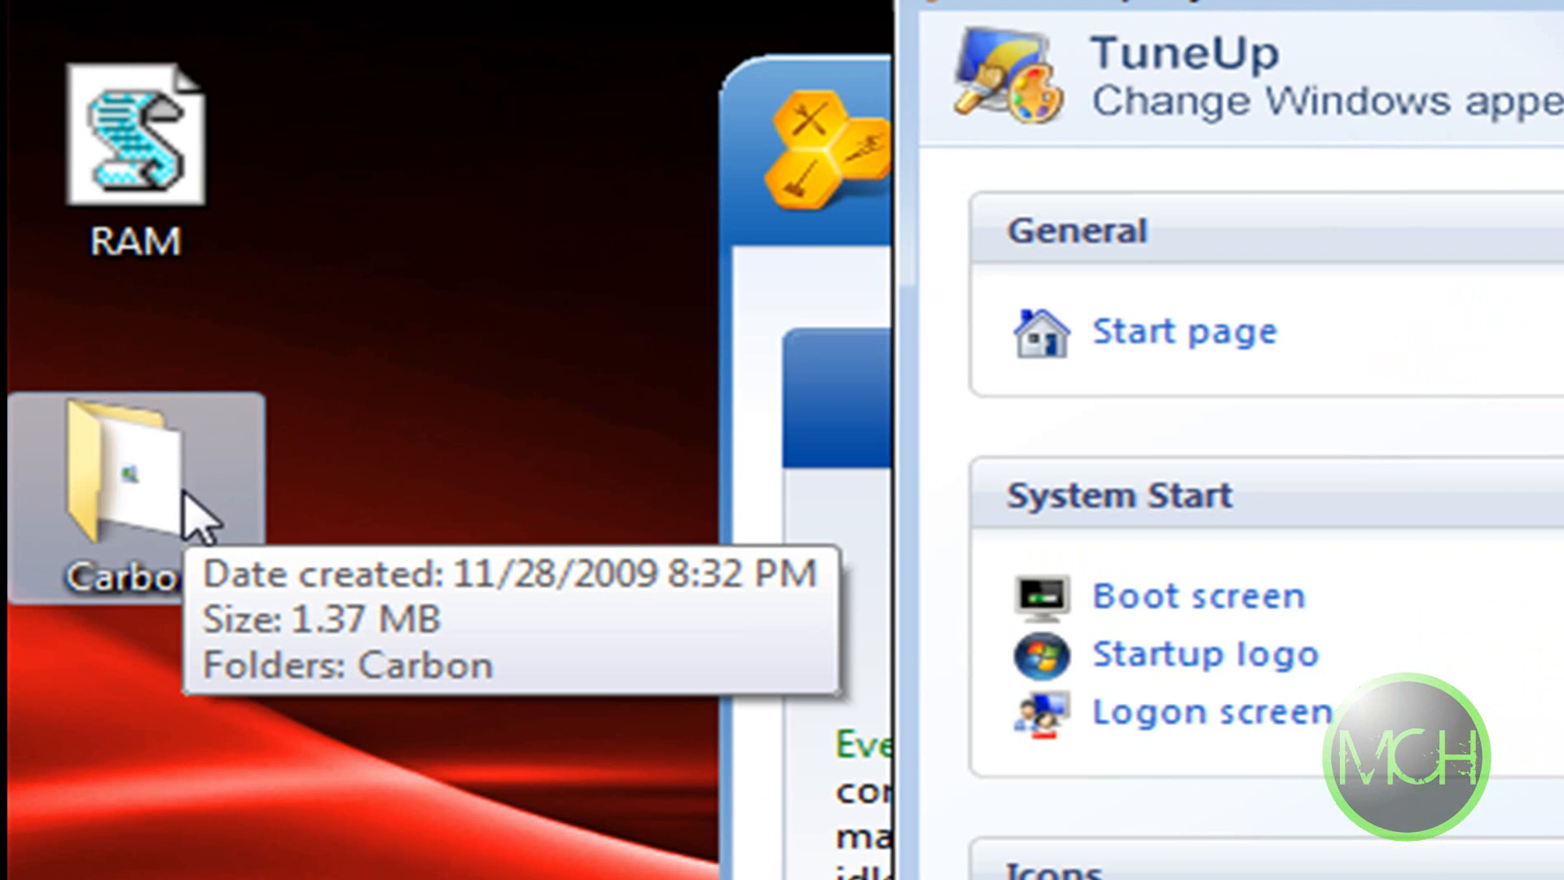
mouse_move(404, 694)
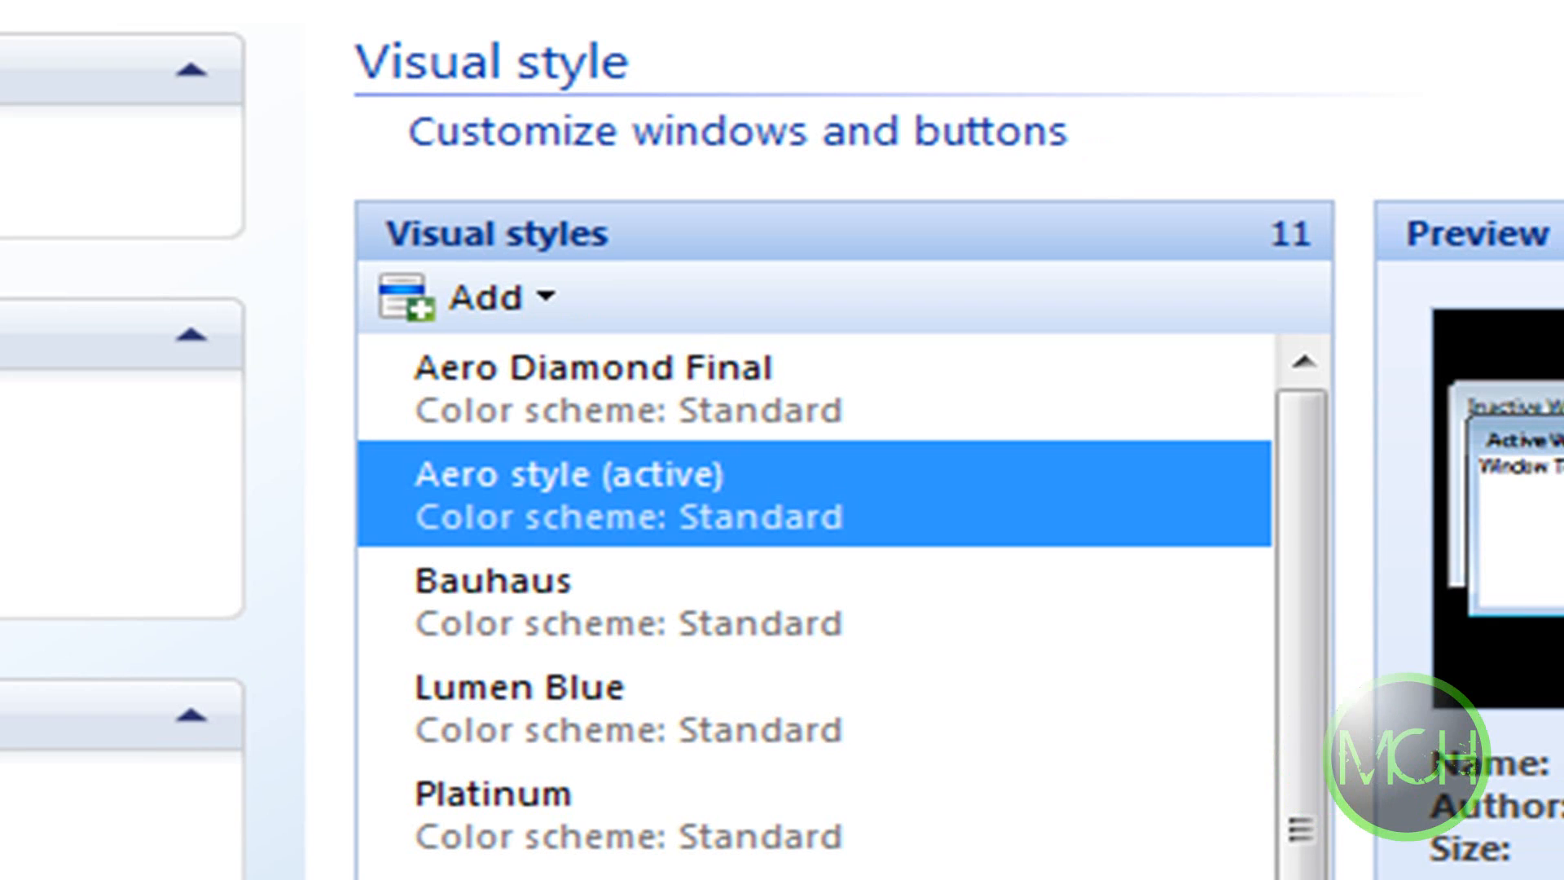
mouse_move(494, 296)
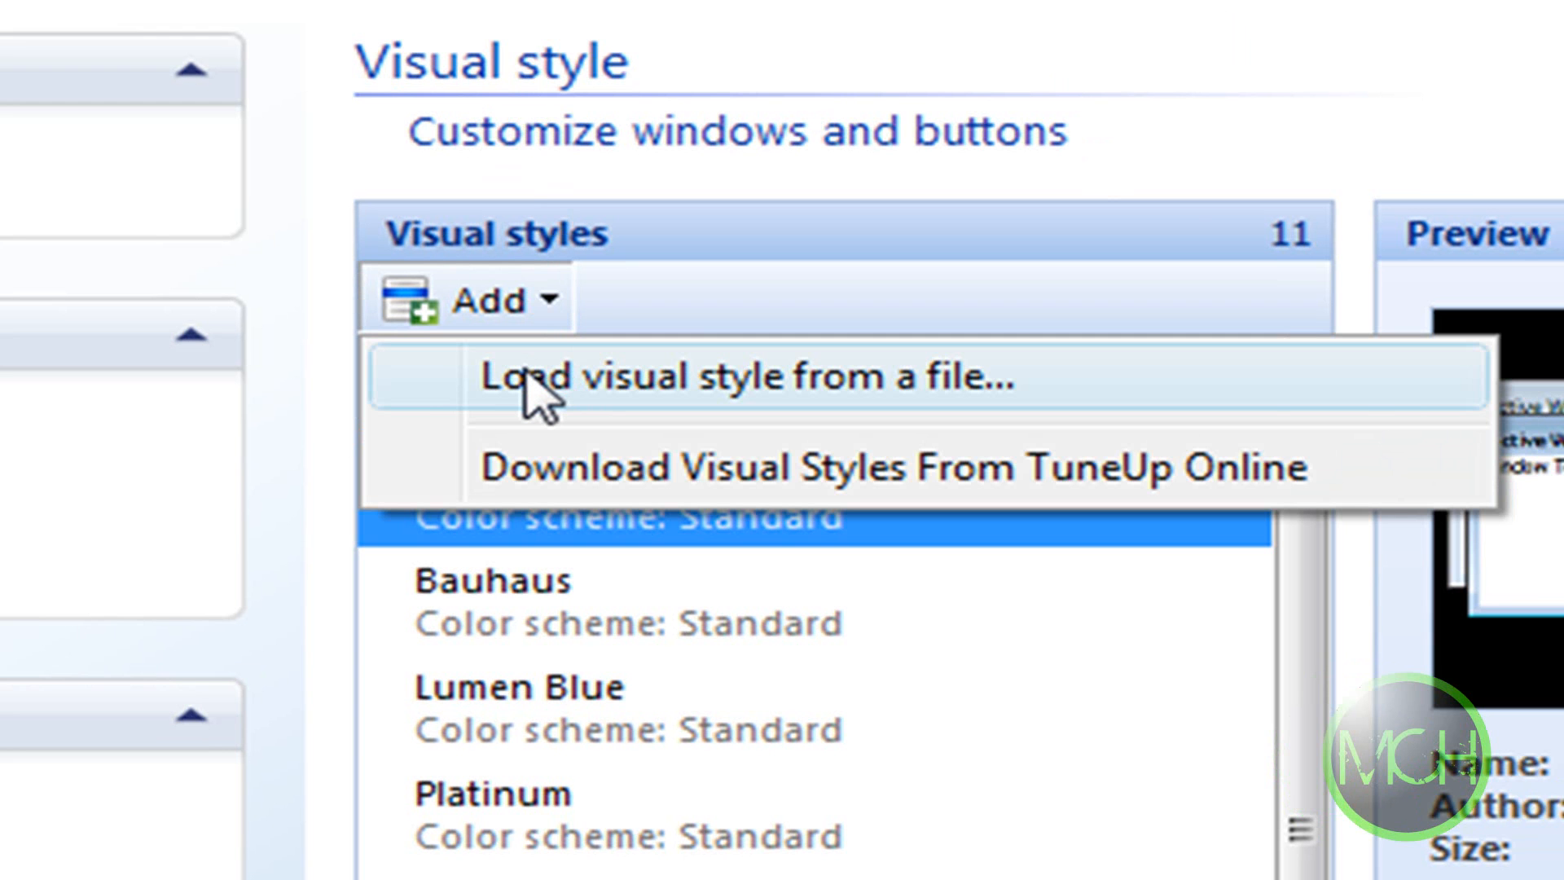
Load the Carbon visual style file from the desktop's Carbon folder, adding it as the 12th style
click(540, 377)
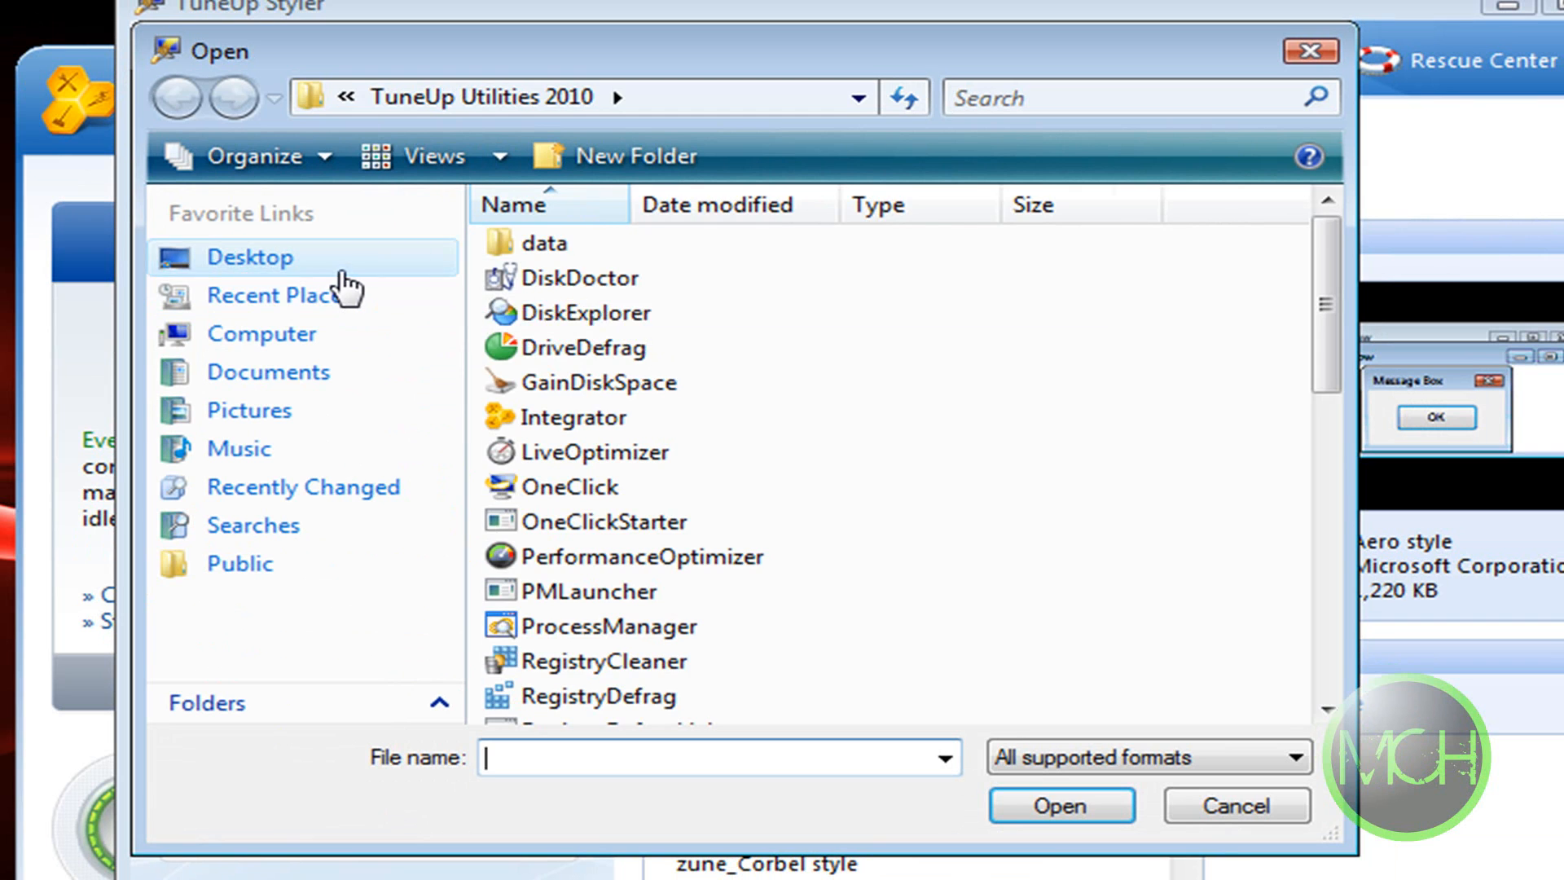
click(249, 256)
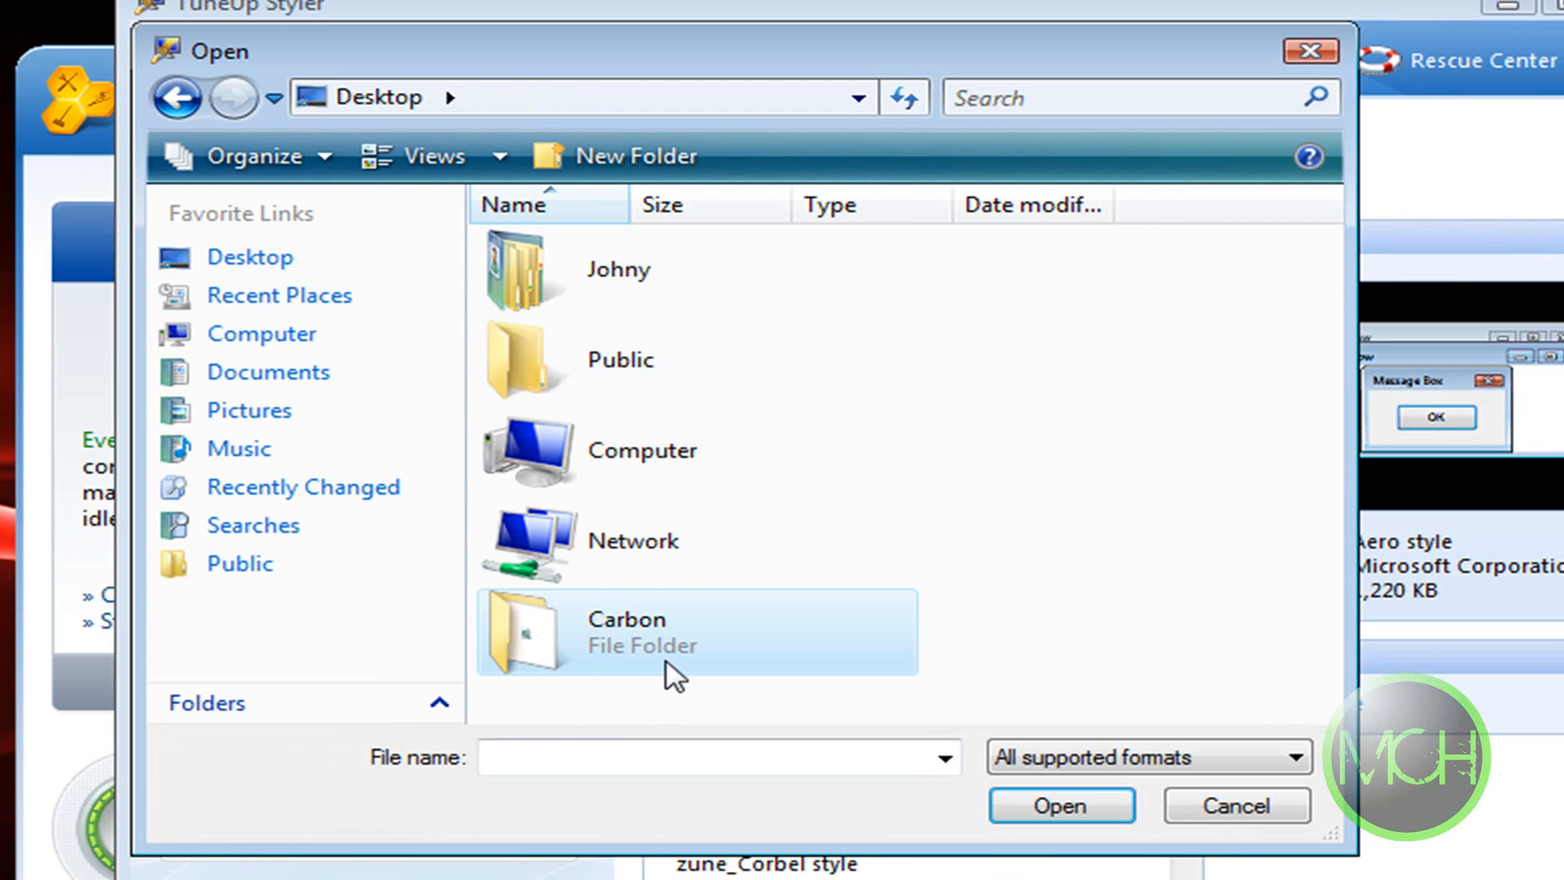
double_click(626, 619)
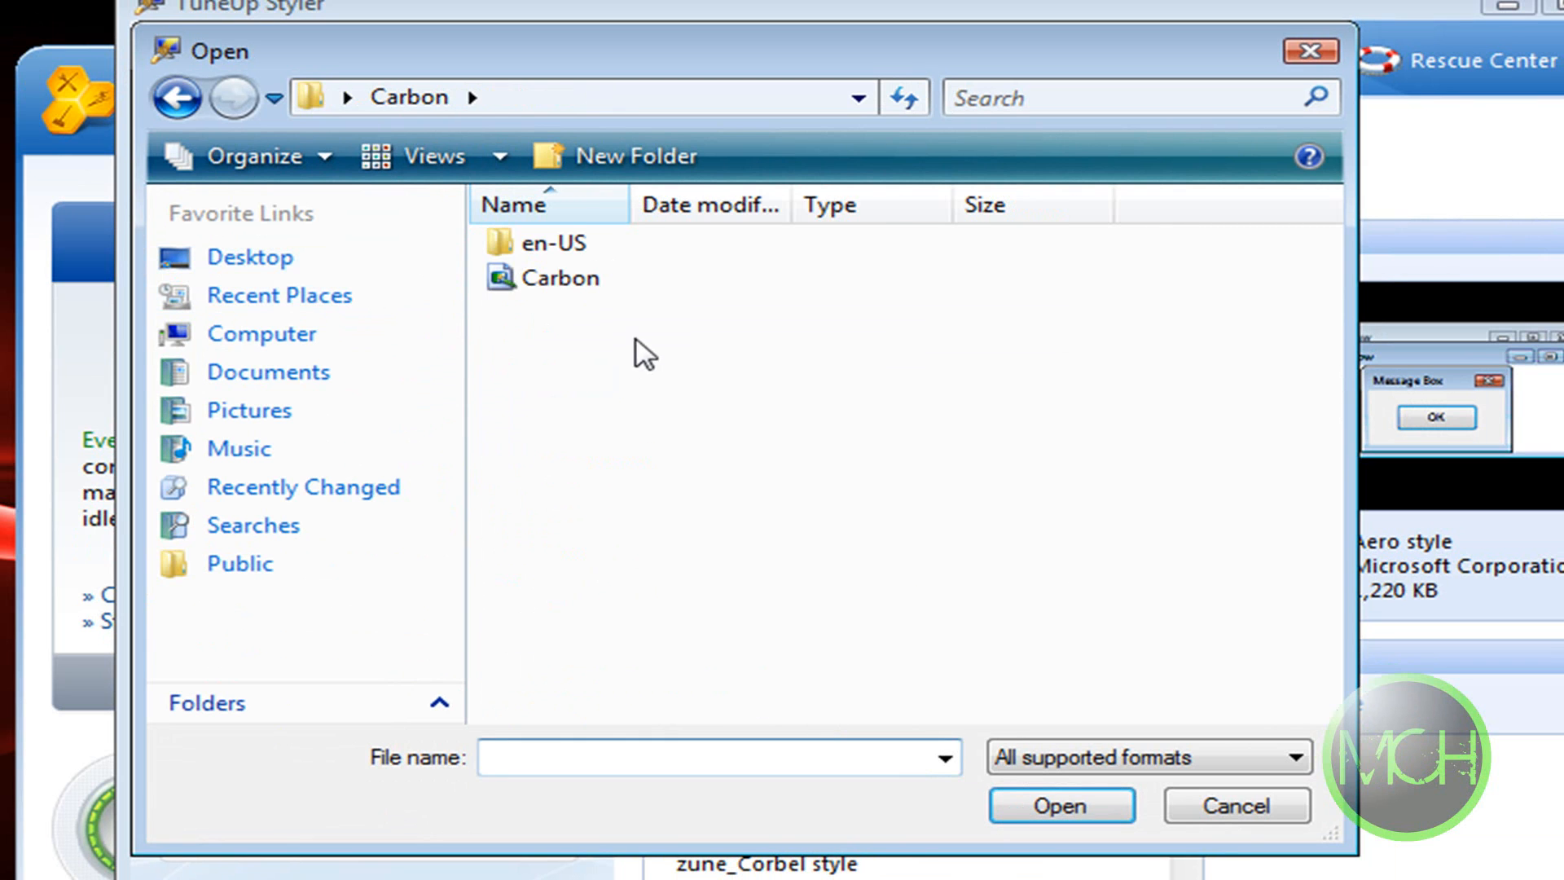
mouse_move(564, 277)
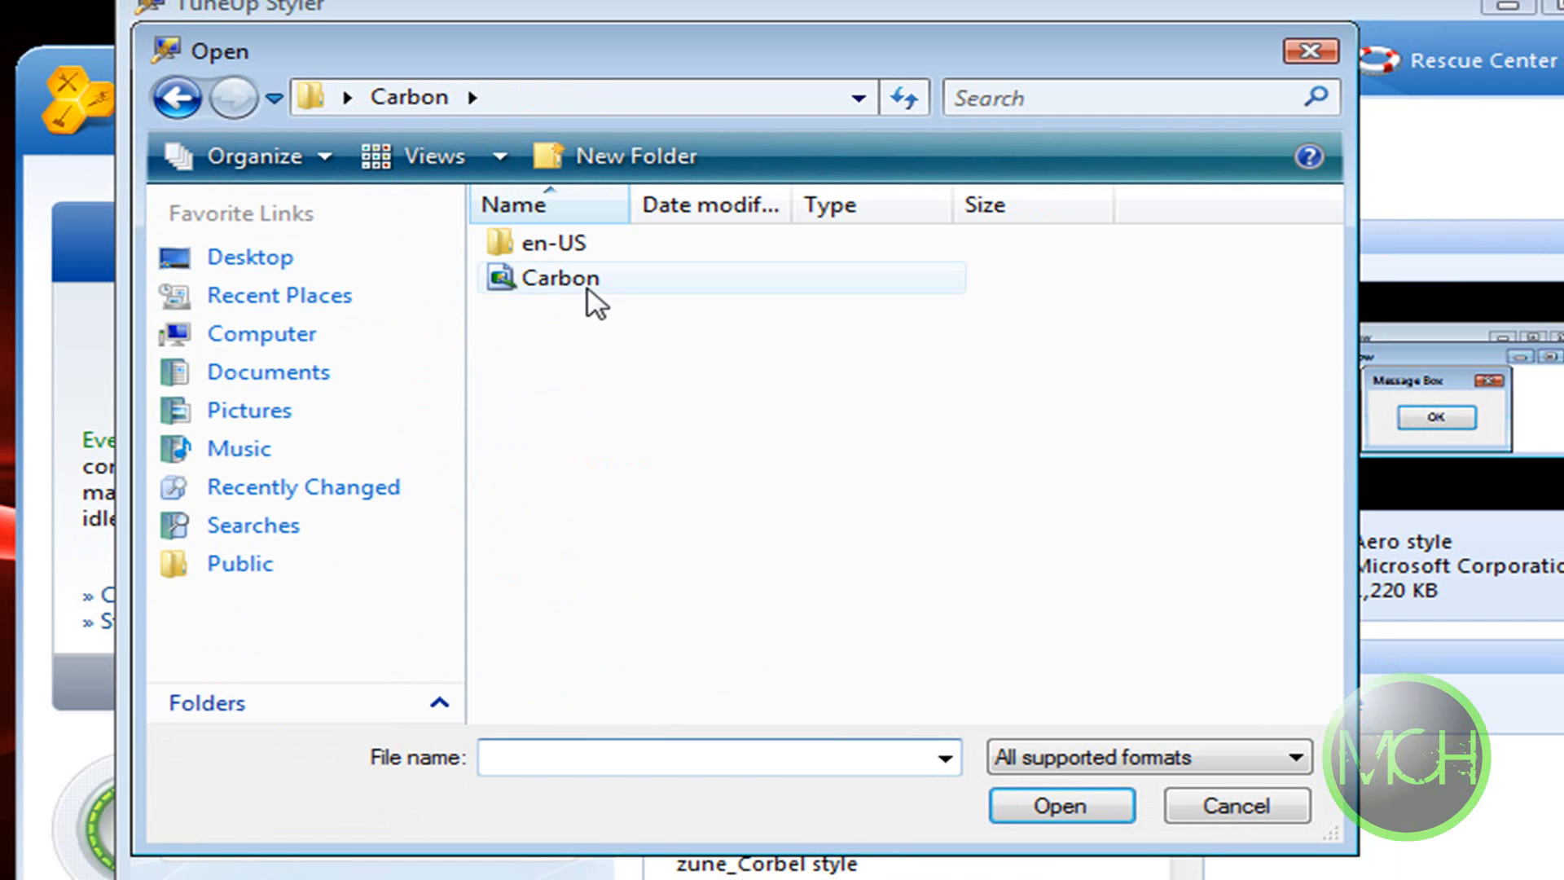
click(1059, 804)
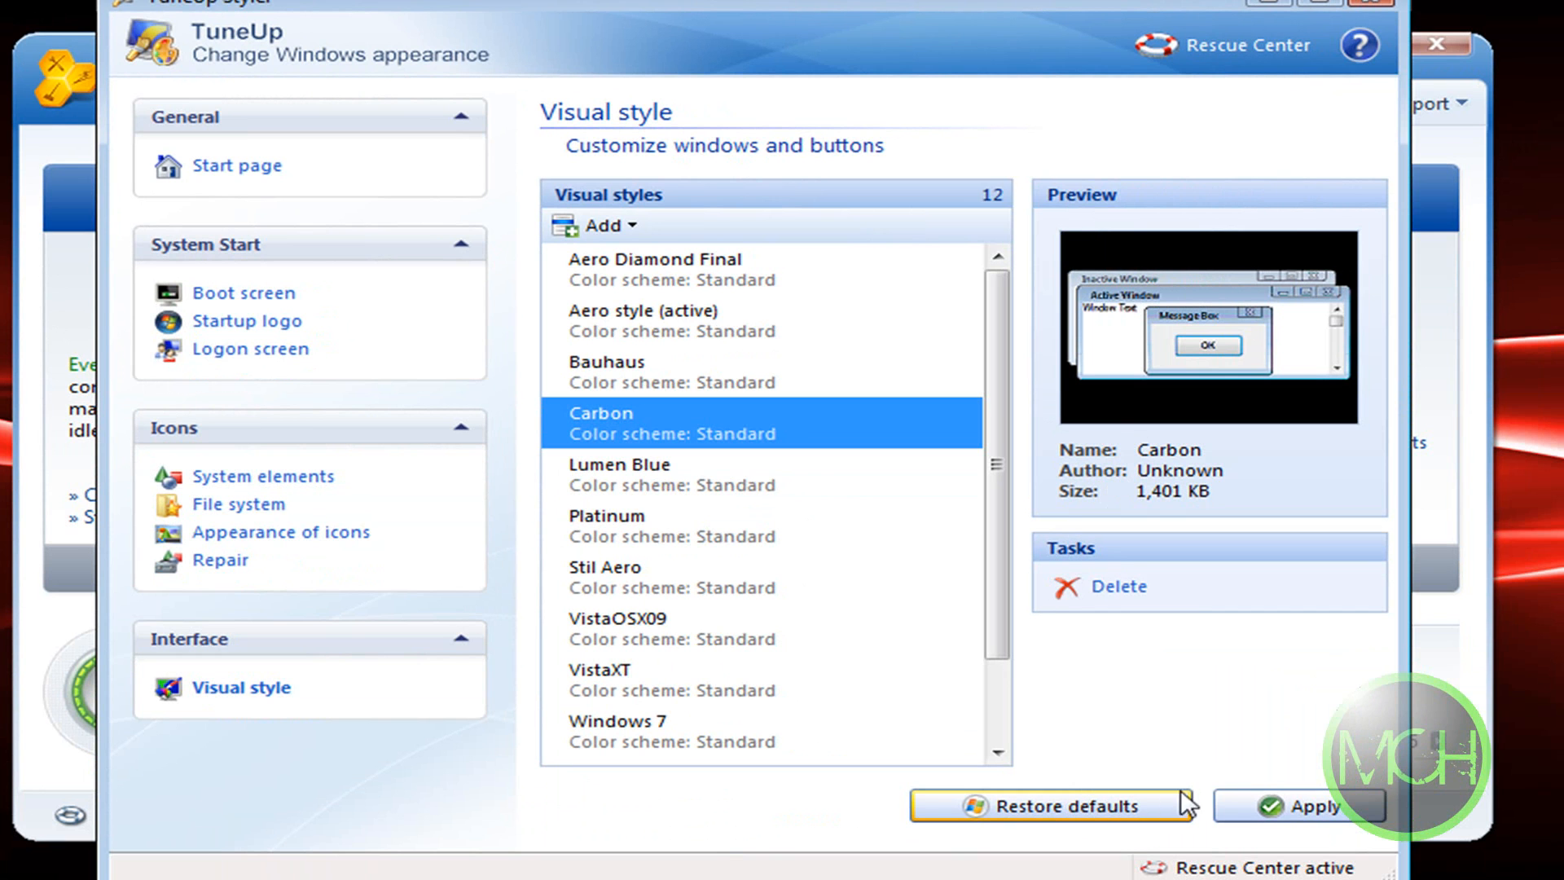
Apply Carbon as the active Windows style, close TuneUp Styler and restore the Downloads window
click(1317, 805)
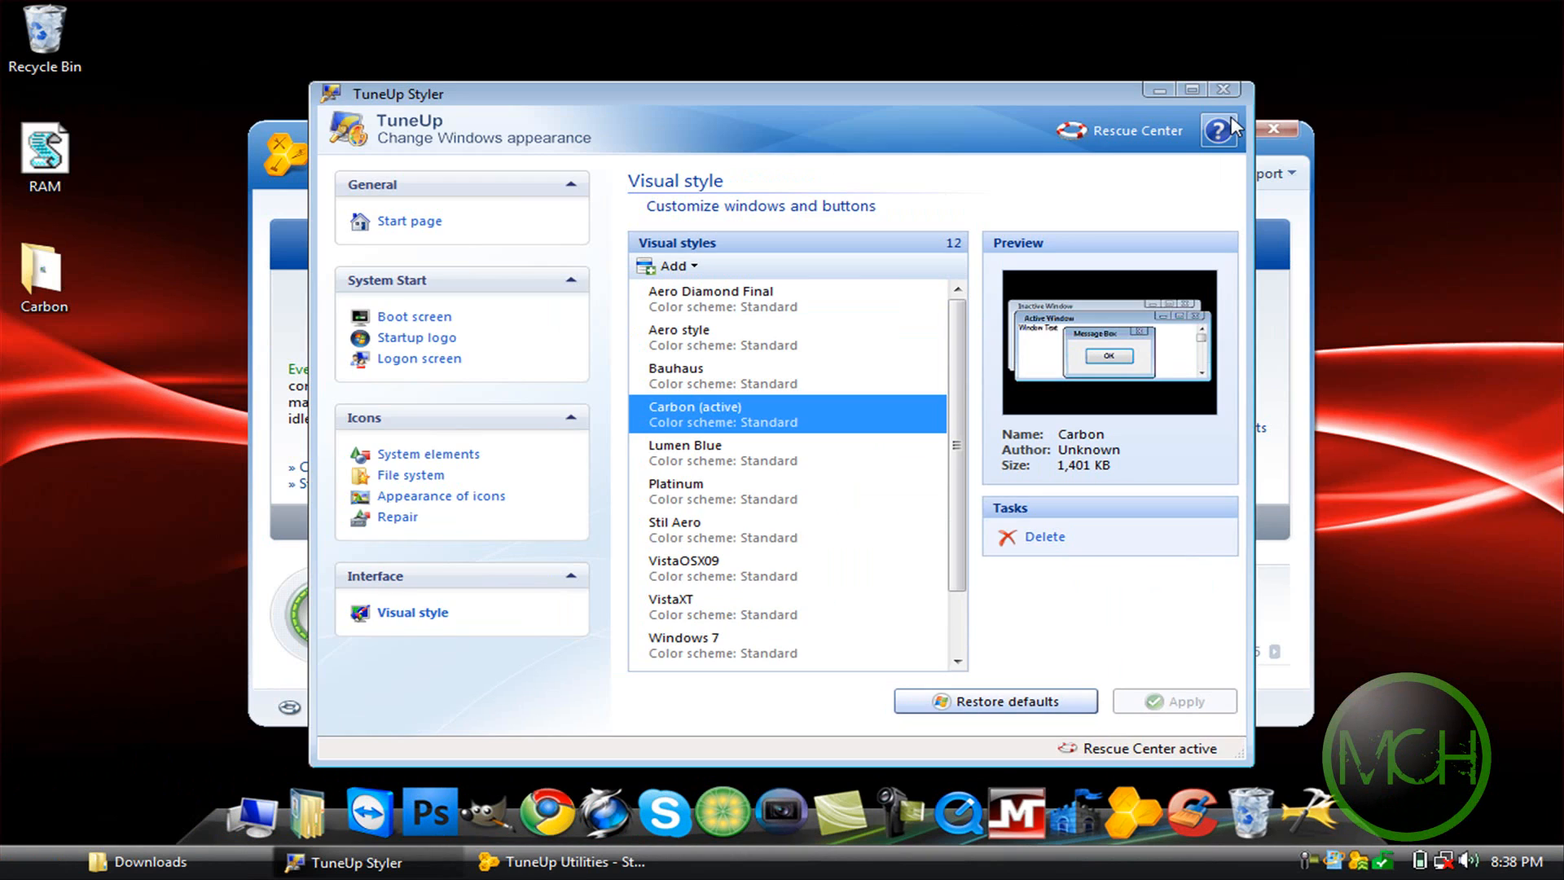
click(1220, 88)
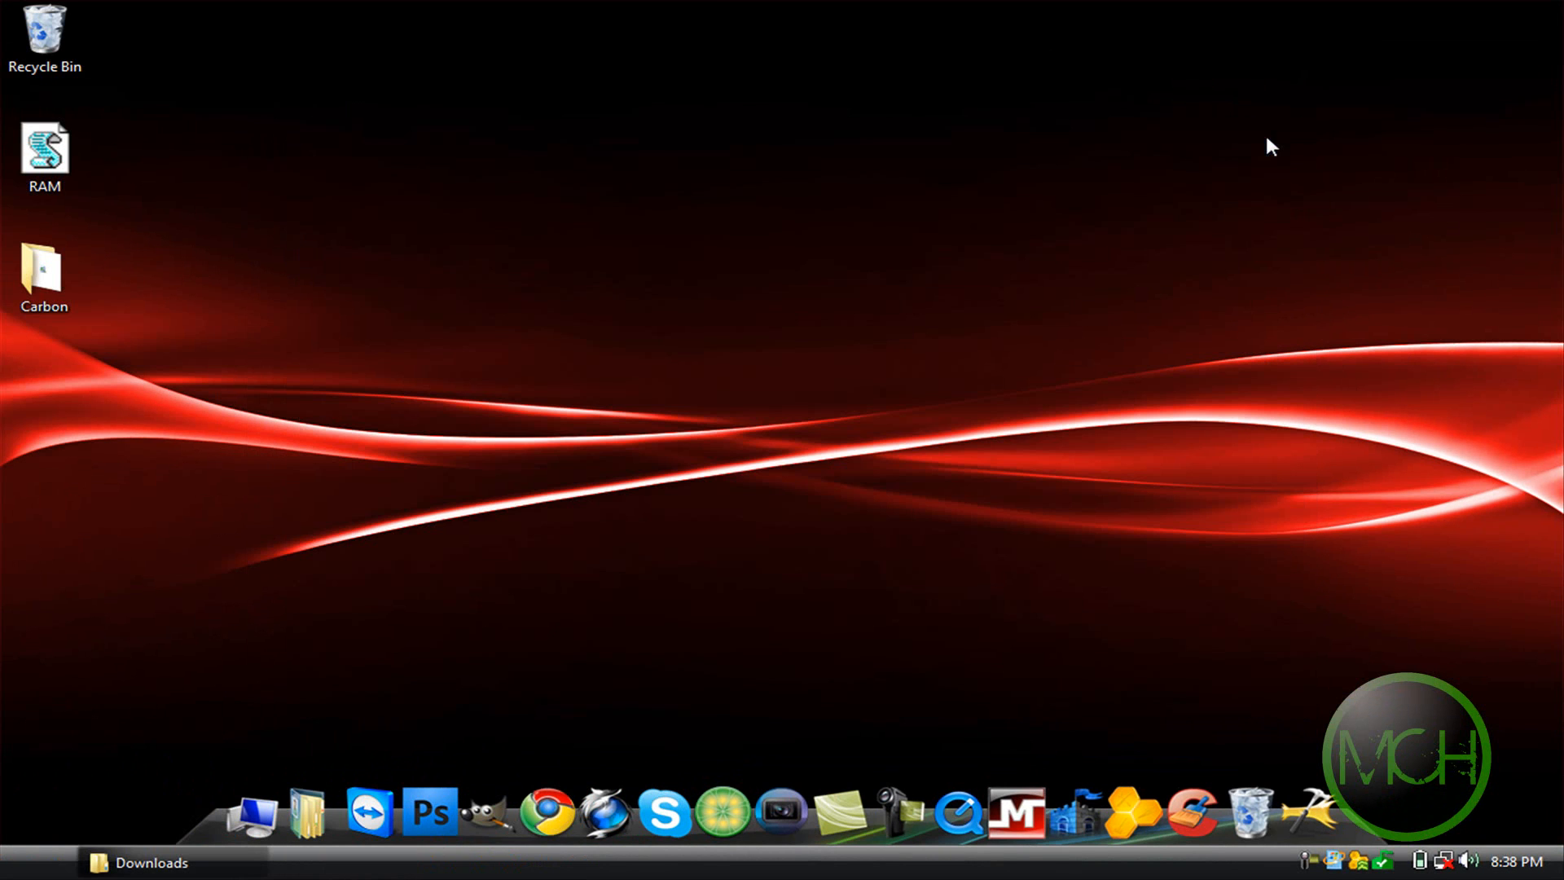
click(150, 862)
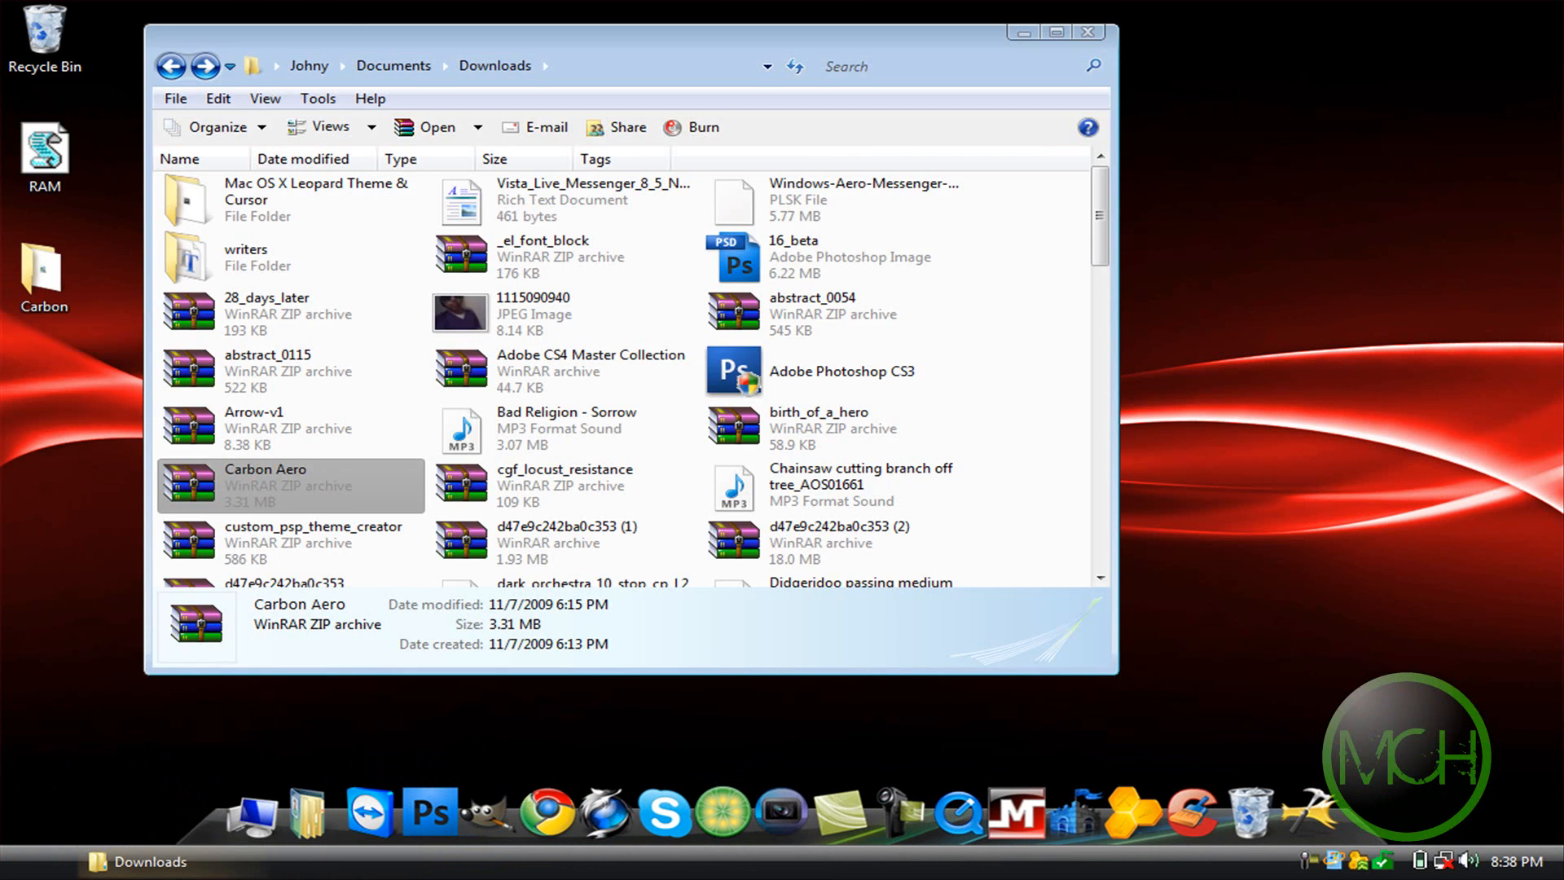